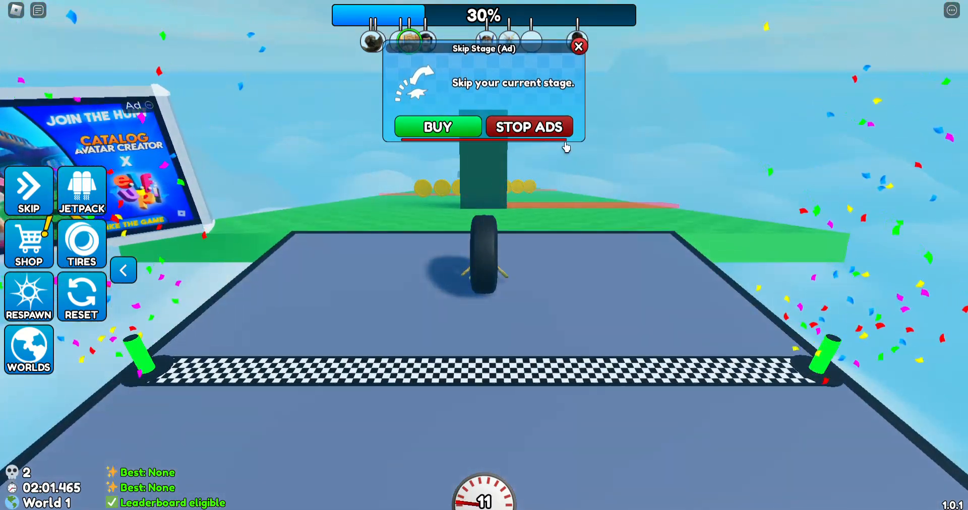
# Dismiss the Skip Stage ad via STOP ADS and cancel the Insufficient Funds purchase dialog.
pyautogui.click(438, 127)
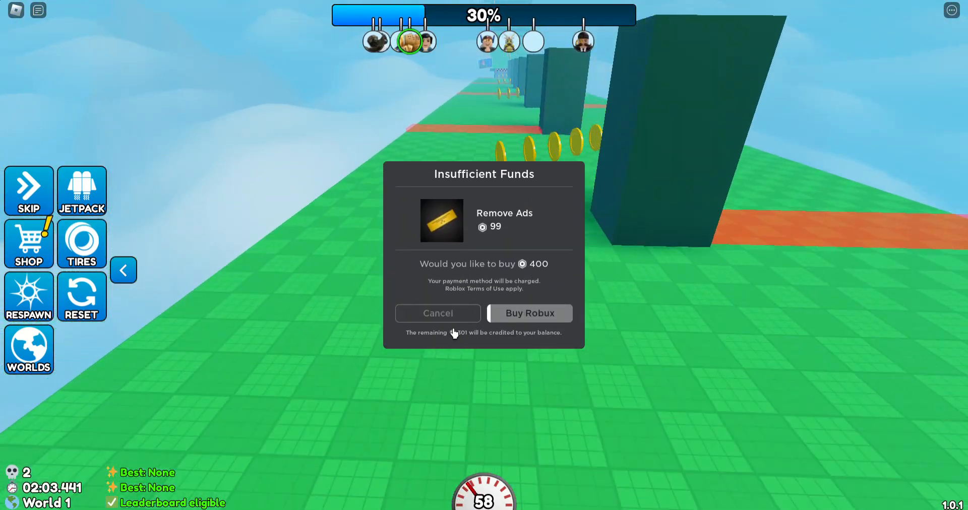
pyautogui.click(436, 313)
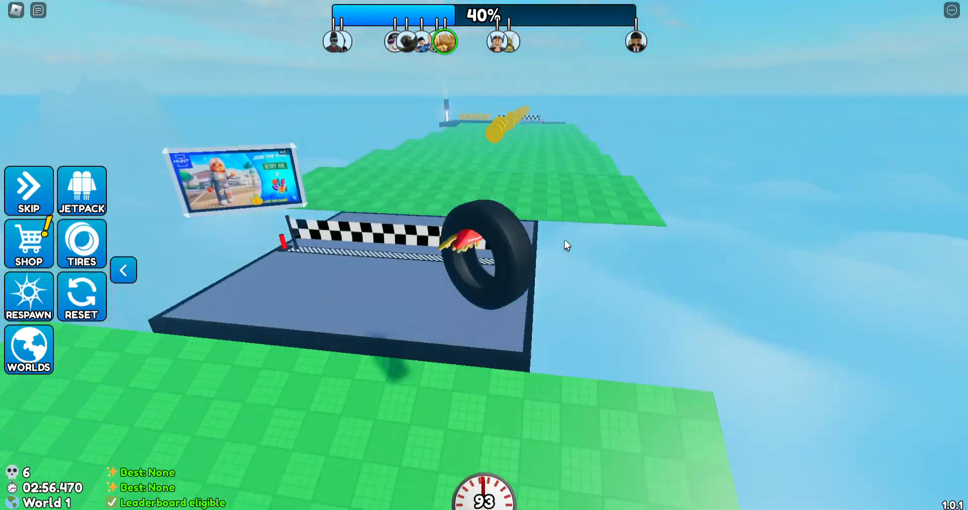
# Roll the tire forward until progress reaches 58%, then close the Jetpack ad popup.
pyautogui.press('w')
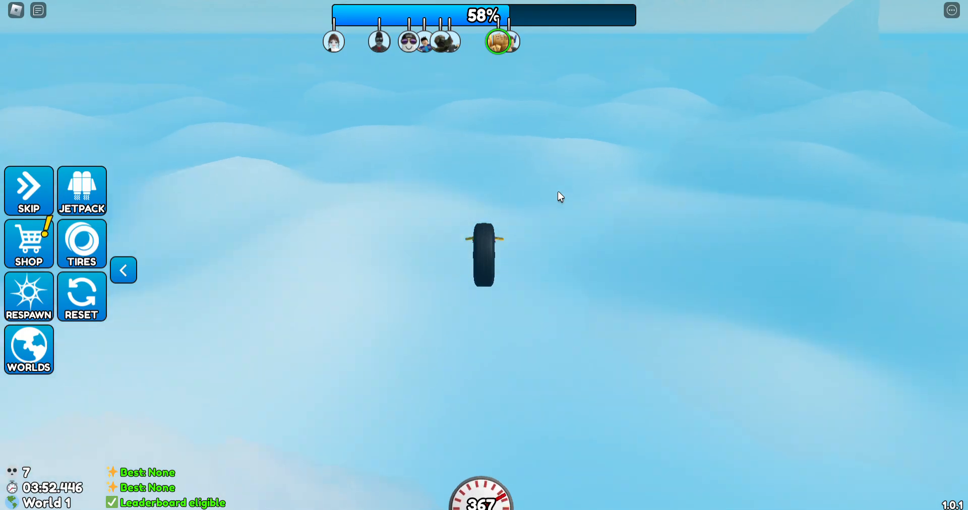
pyautogui.click(82, 191)
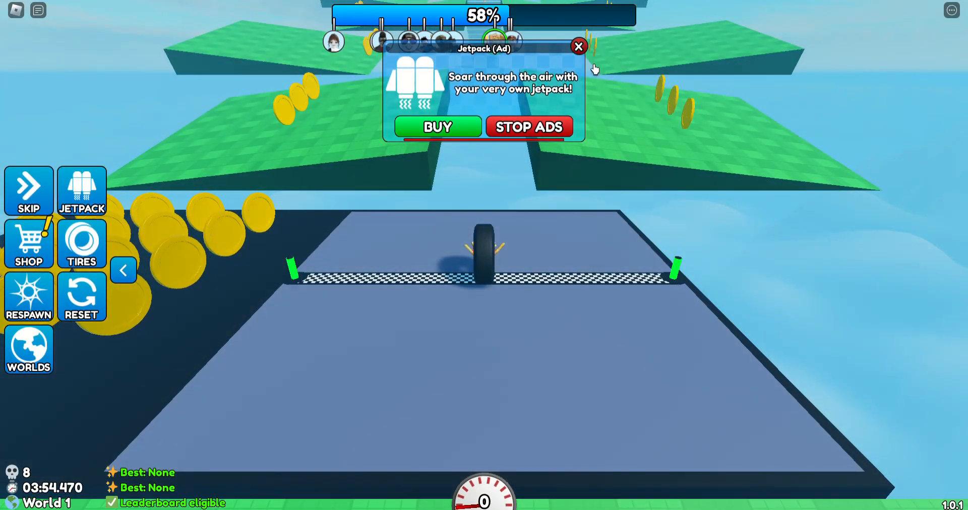
pyautogui.click(578, 46)
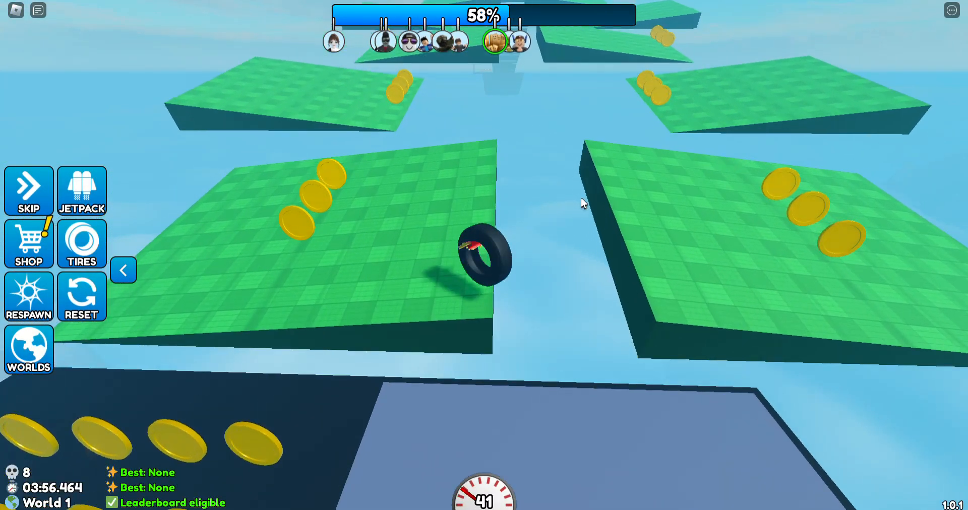